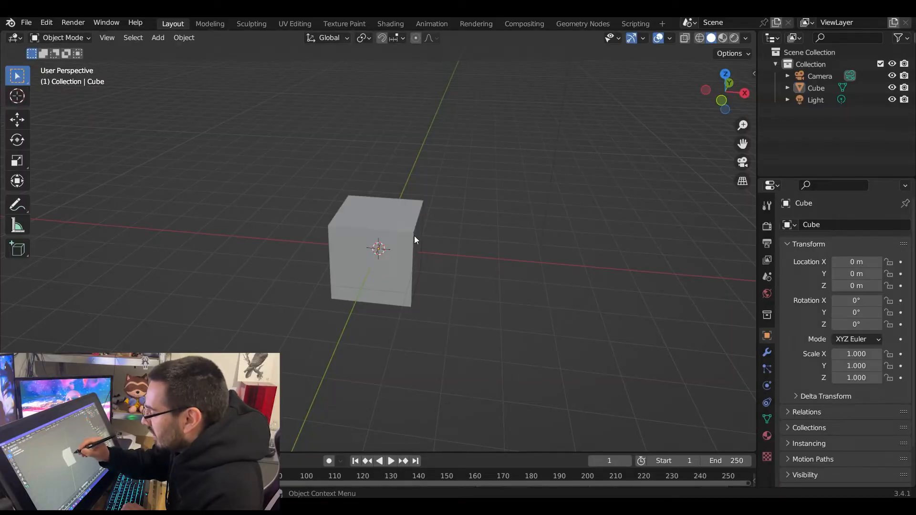
Swap the default cube for a UV sphere with a new material named 'whatever'.
key(x)
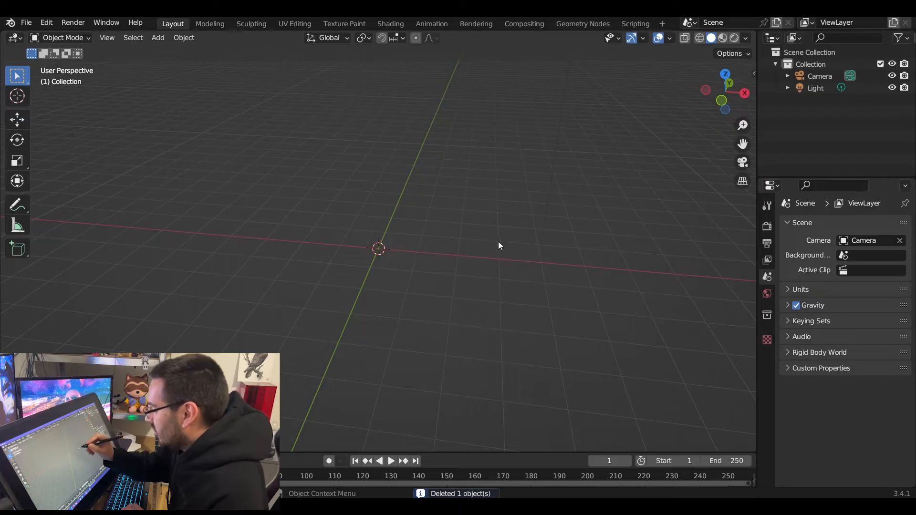
click(157, 37)
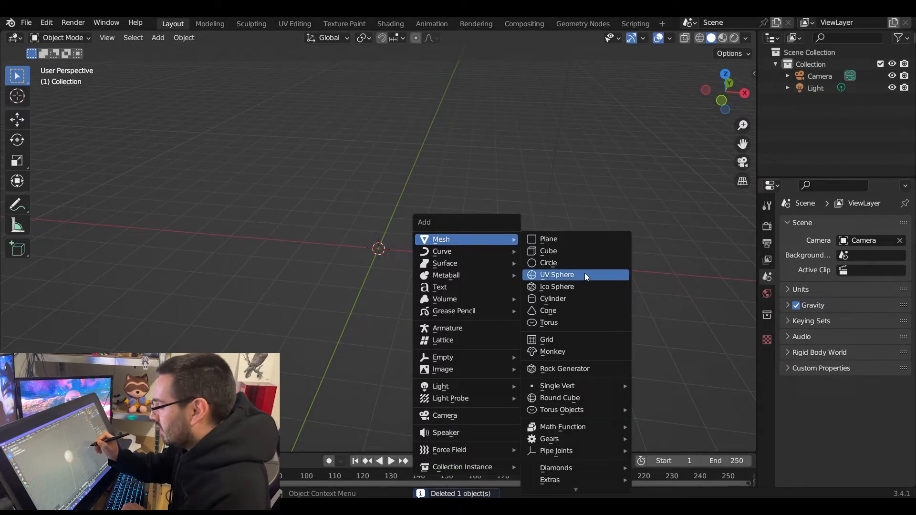
click(557, 275)
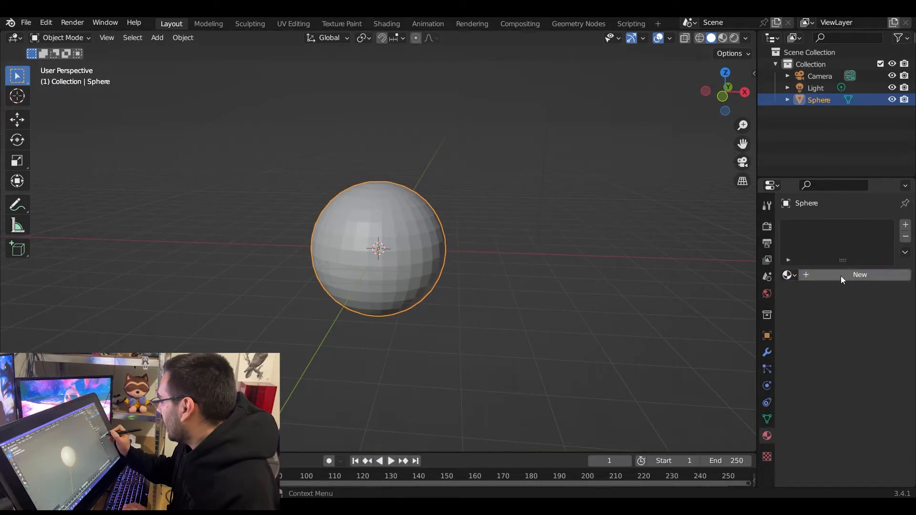
click(859, 275)
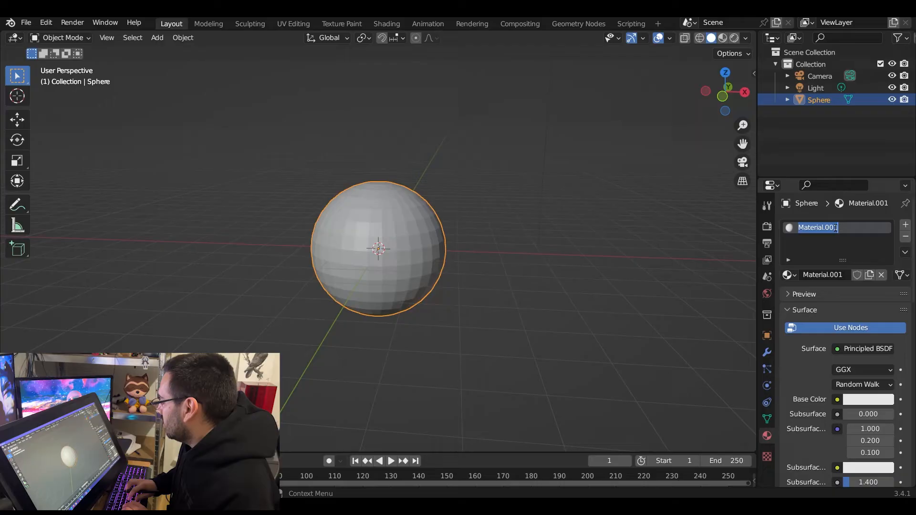
text(whate)
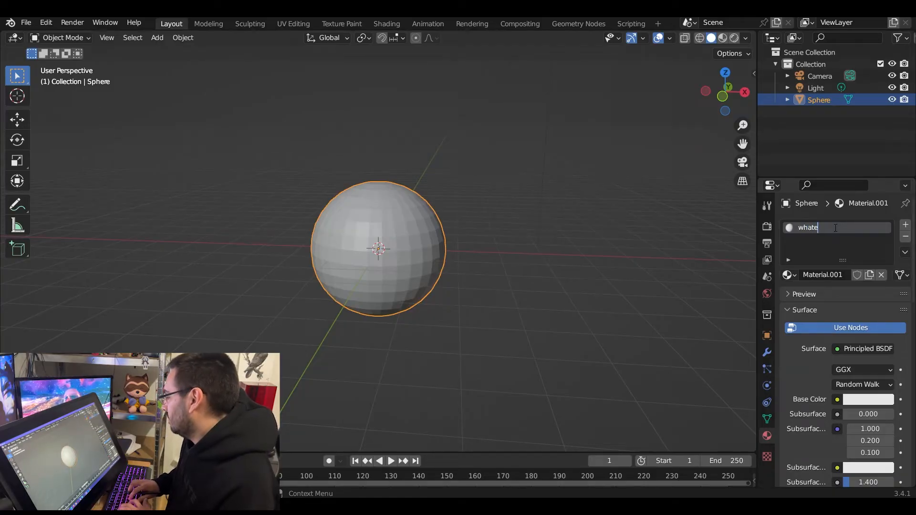
key(Return)
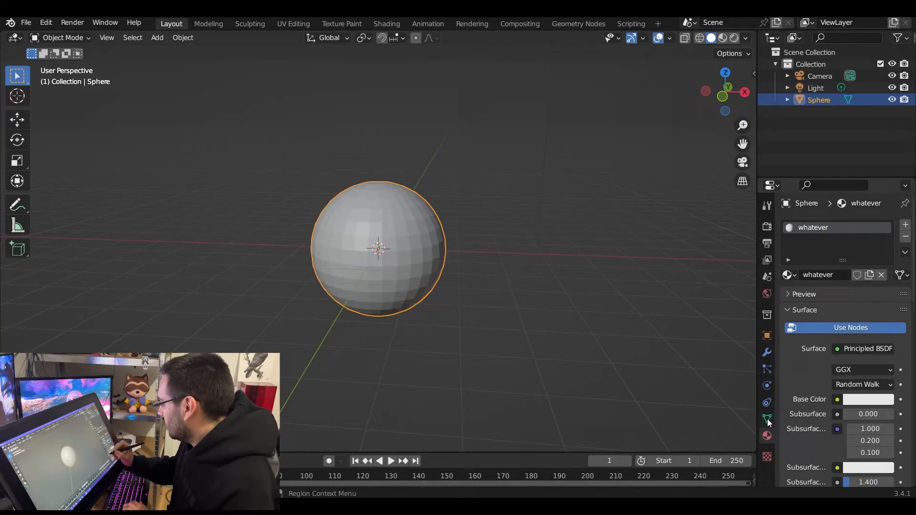
Add a vertex color attribute named 'Color1' in the sphere's Object Data Properties.
click(767, 419)
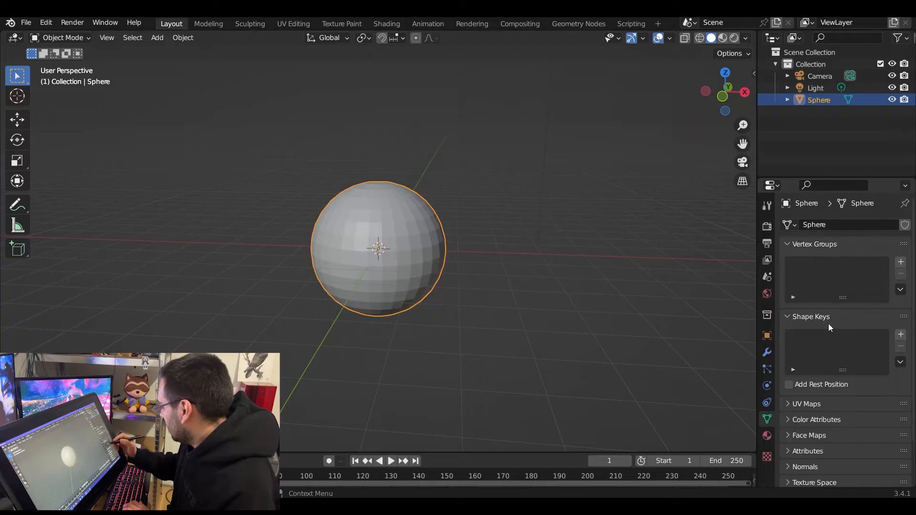
scroll(down, 3)
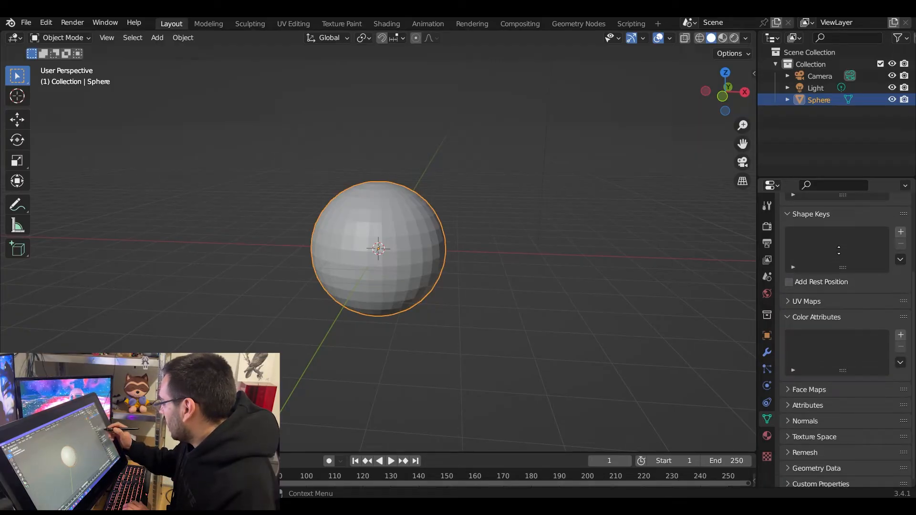
click(900, 335)
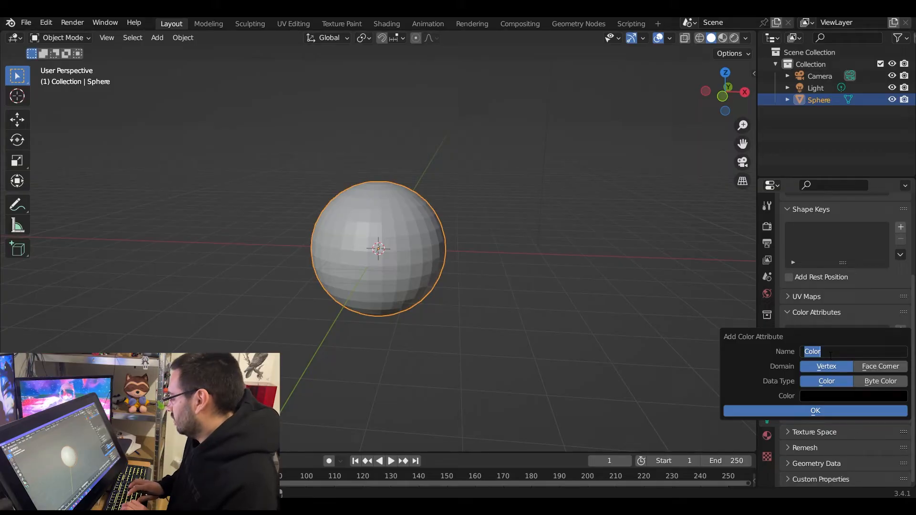
text(1)
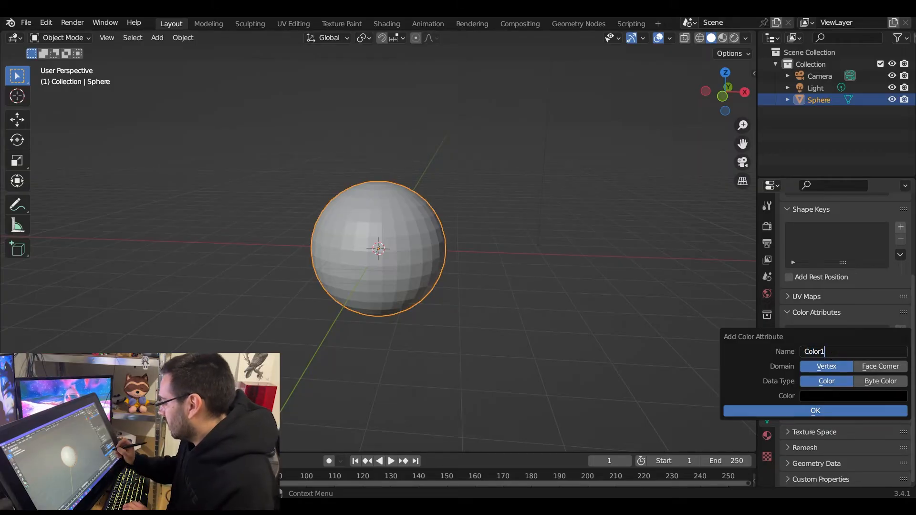
click(815, 410)
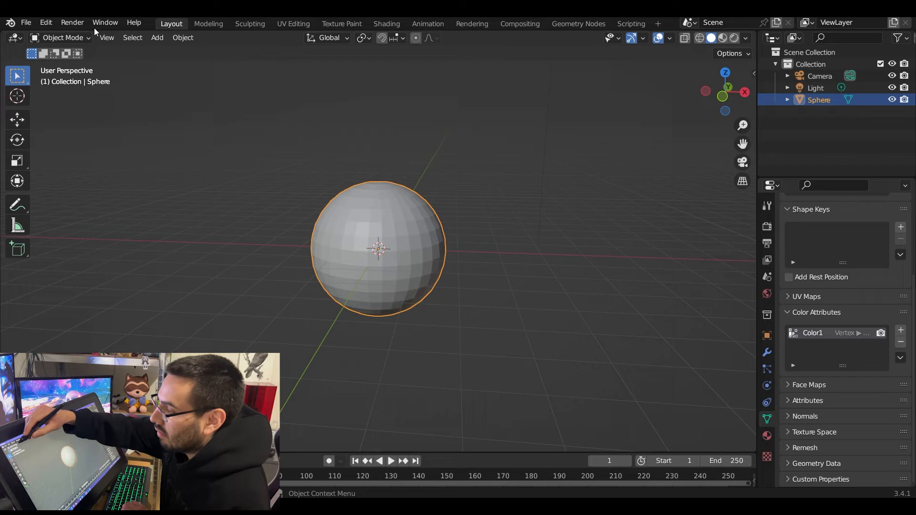
Switch the sphere to Vertex Paint mode and pick pink as the brush colour.
click(63, 37)
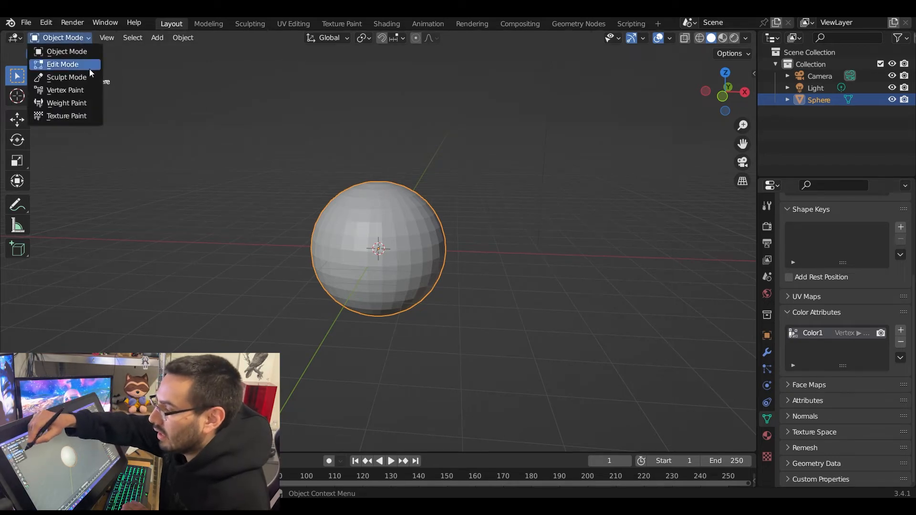
click(66, 90)
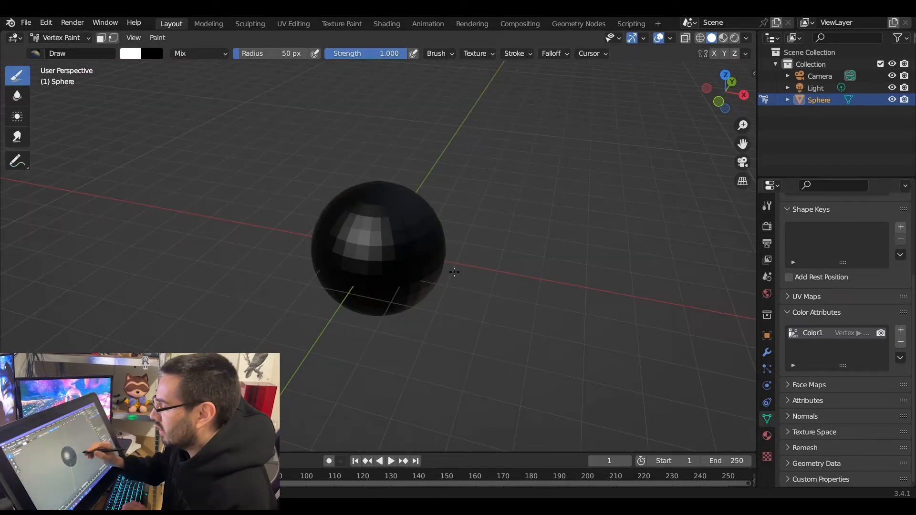
click(130, 53)
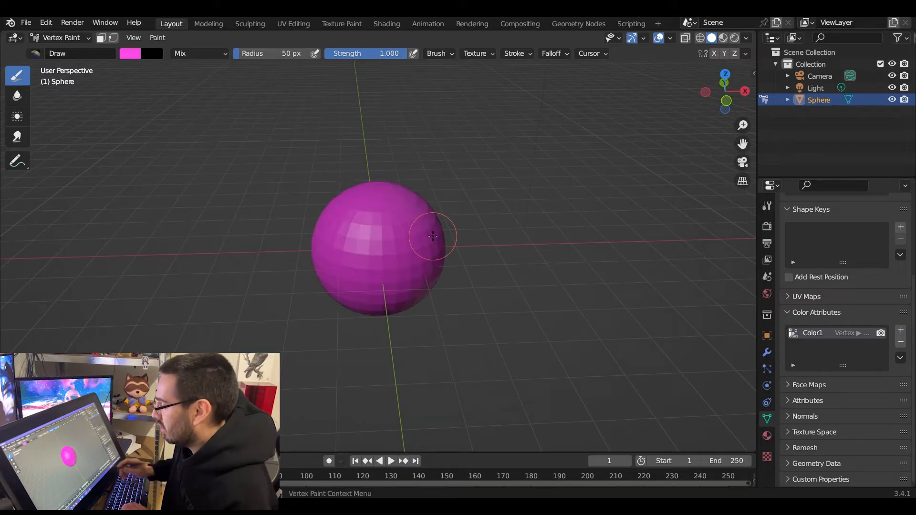
mouse_move(724, 169)
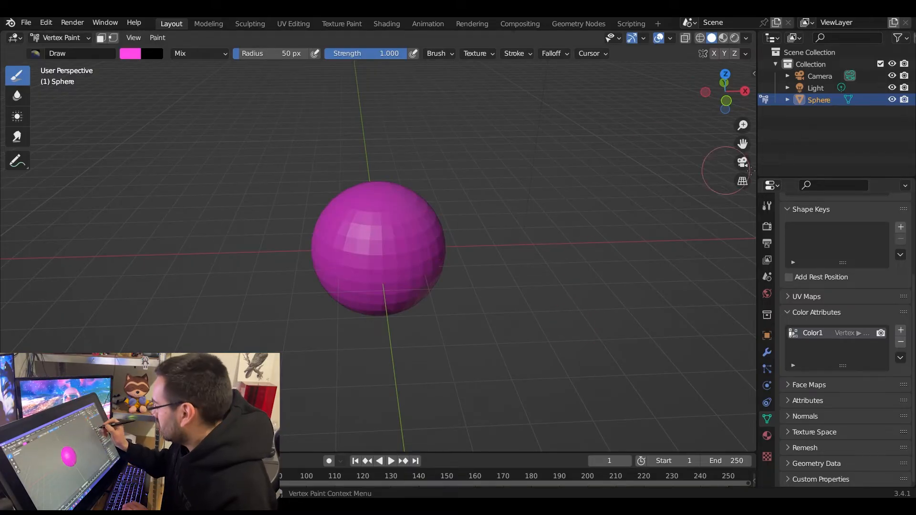
Pick a blue brush colour for painting patches over the pink sphere.
click(767, 206)
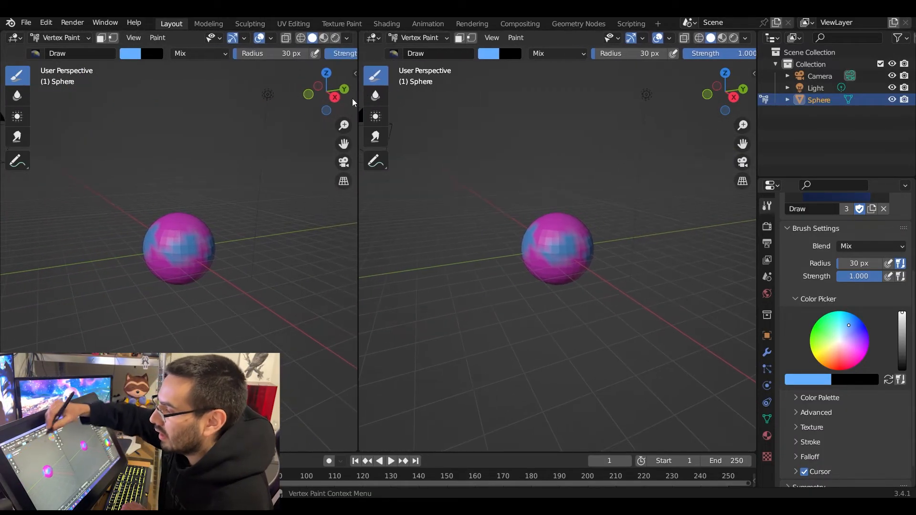
Turn the left view into a Shader Editor and wire a Color Attribute node into Base Color.
click(12, 37)
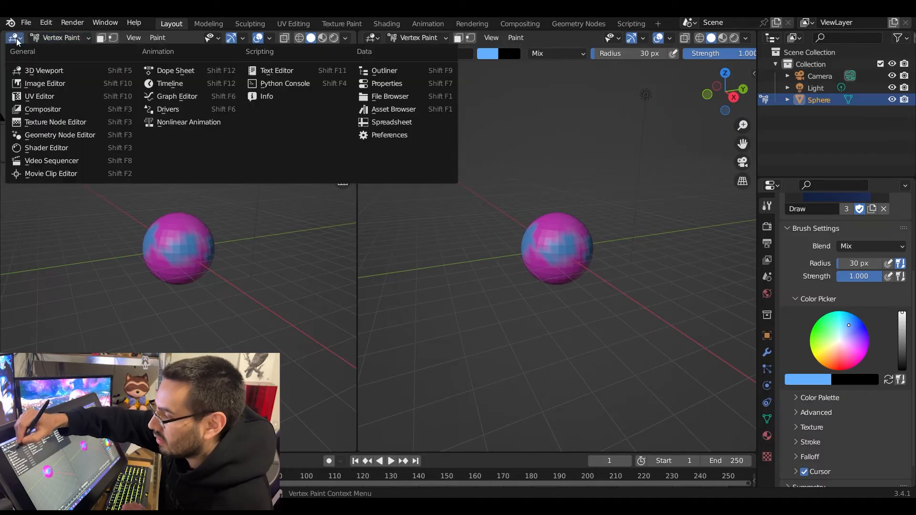
click(47, 147)
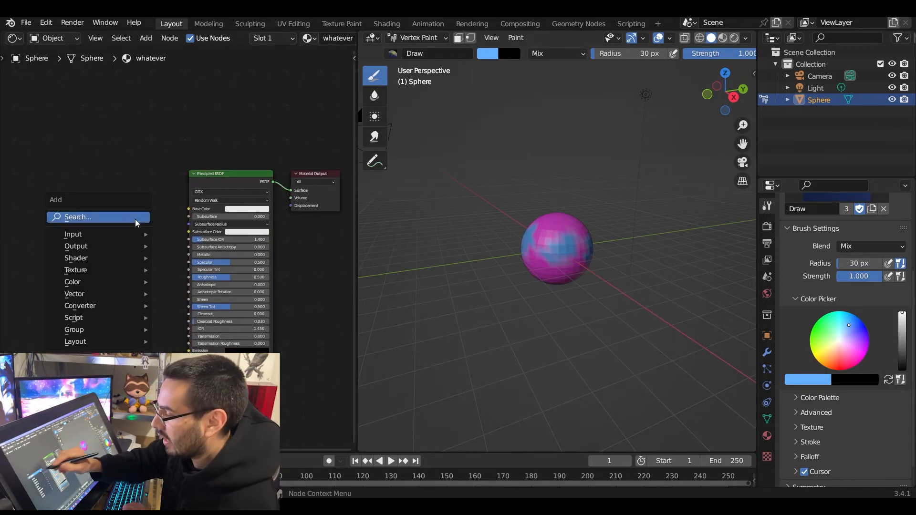
text(colo)
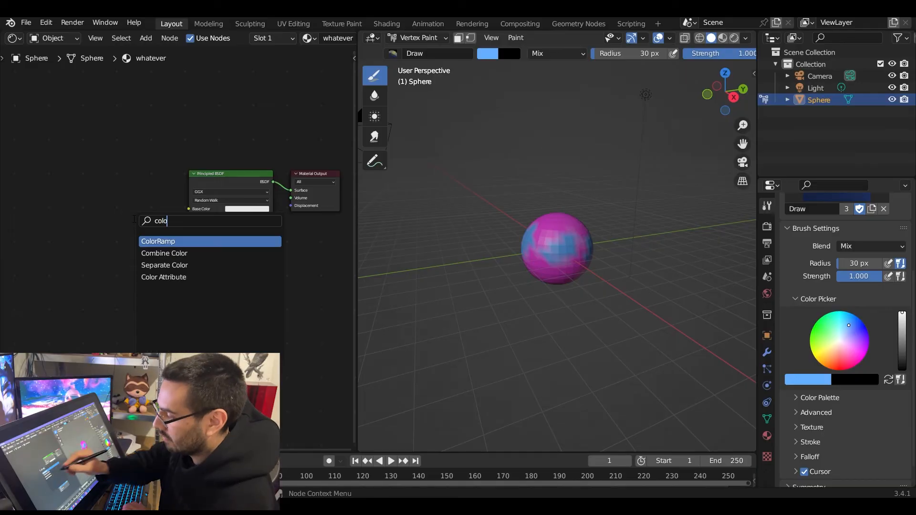
click(164, 276)
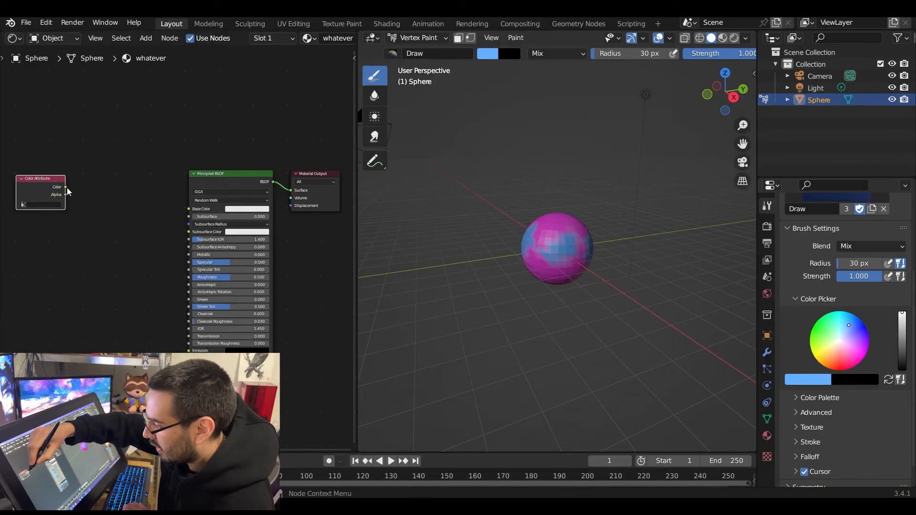
drag(65, 187, 188, 209)
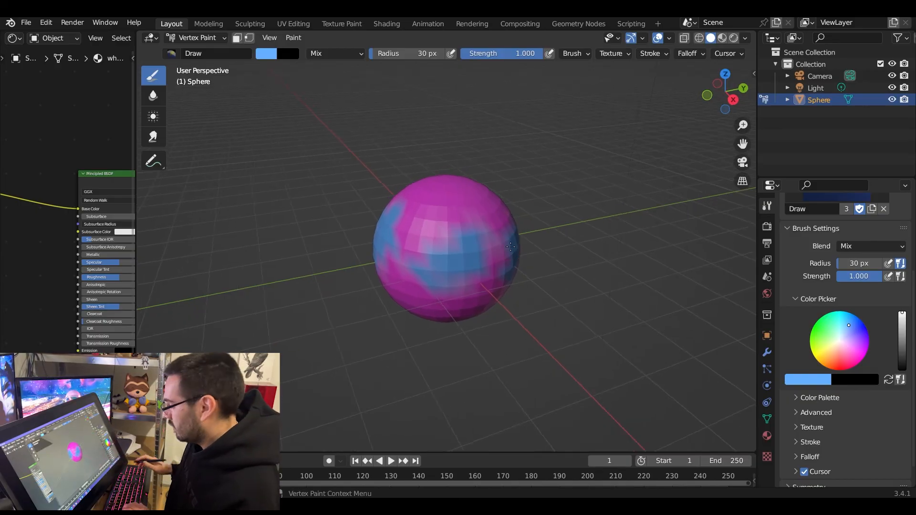
Render the painted pink-and-blue sphere with F12.
key(F12)
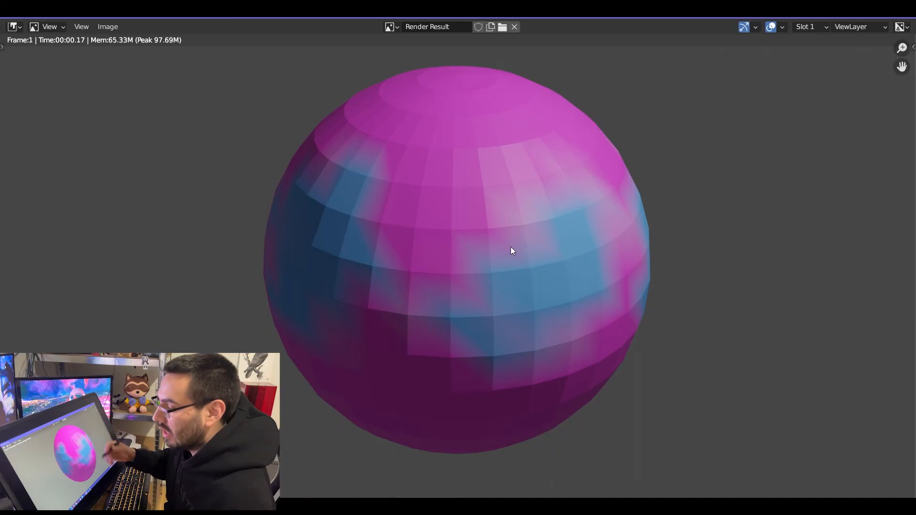